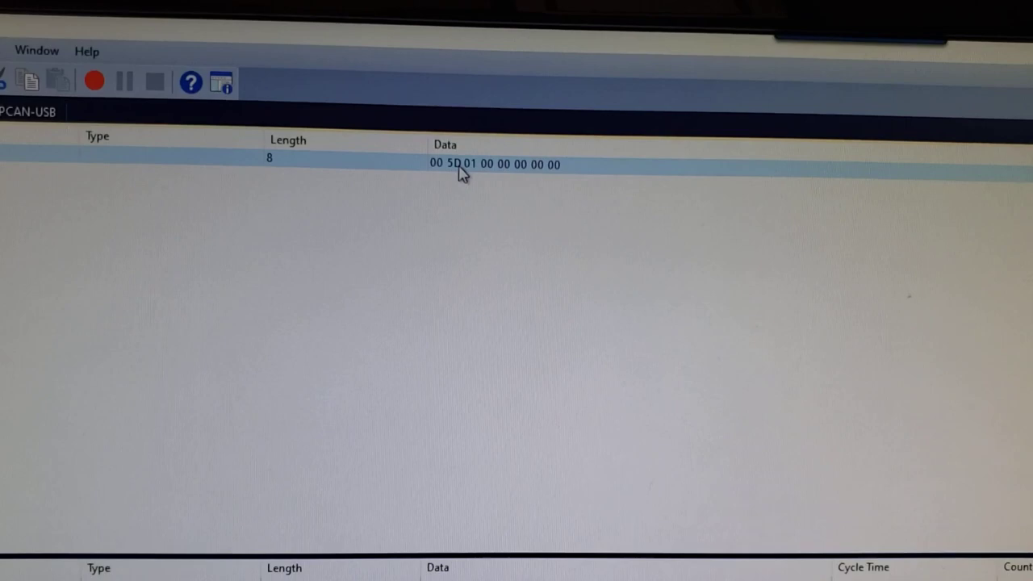
Switch the received message row's Data Bytes Format to Decimal via its context menu
right_click(465, 165)
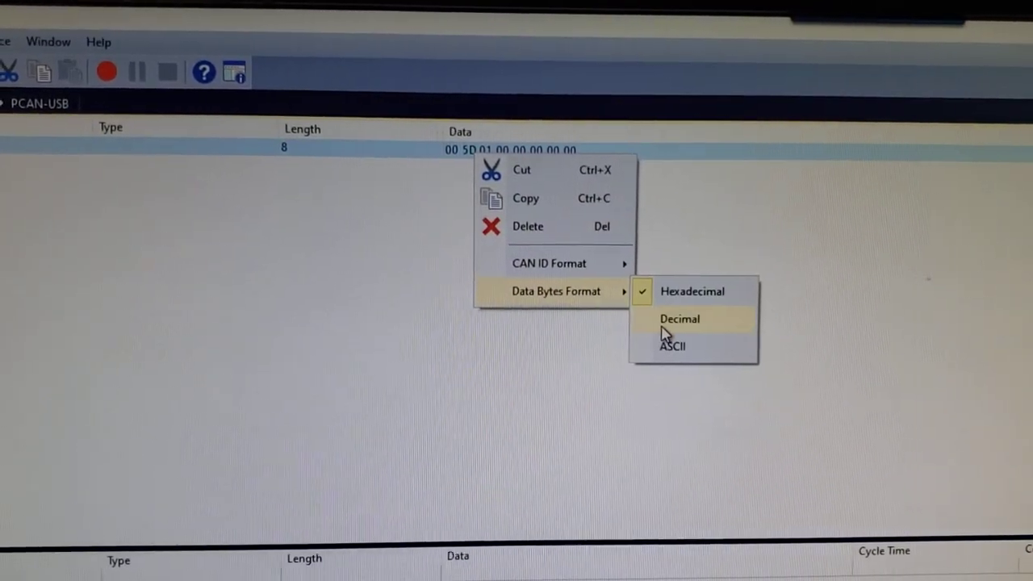
click(680, 320)
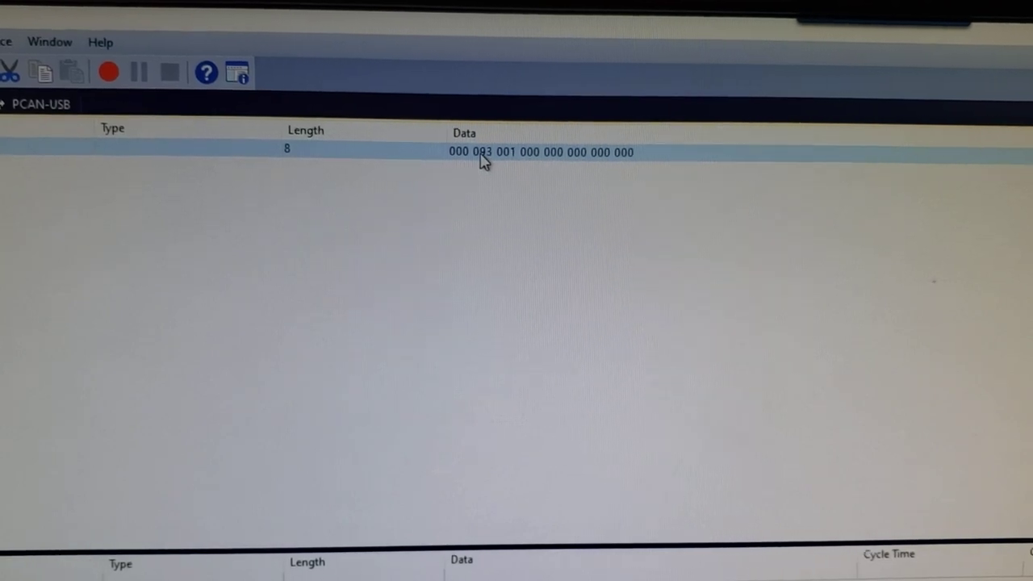